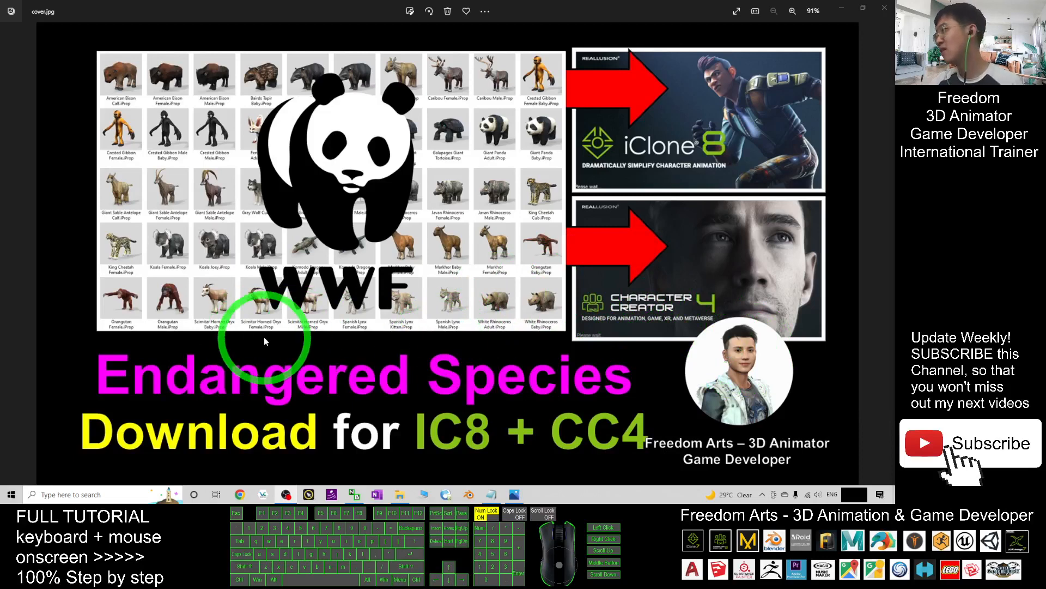
mouse_move(559, 373)
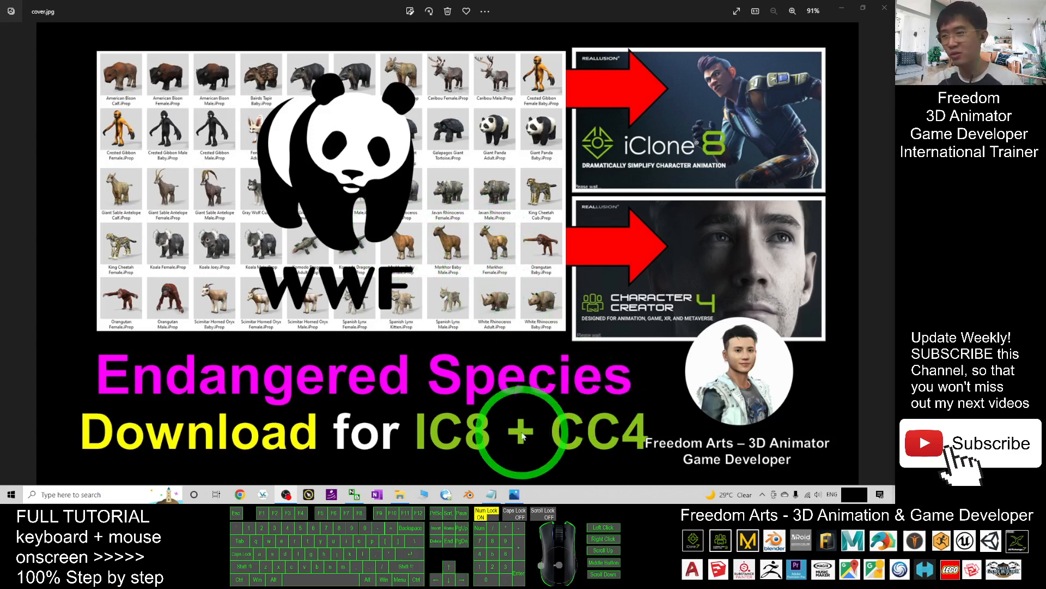
mouse_move(516, 307)
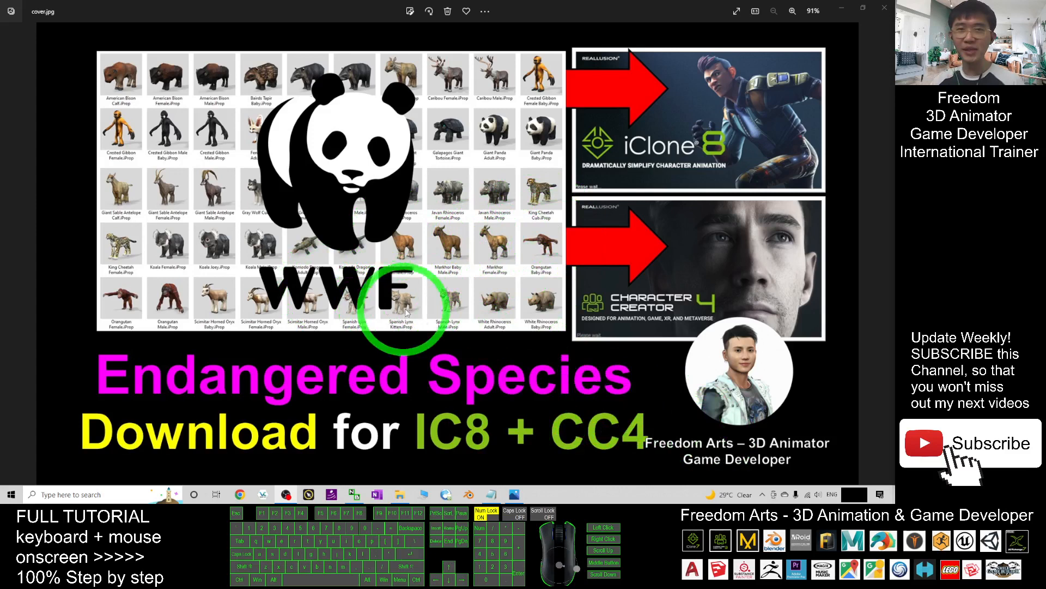
mouse_move(488, 196)
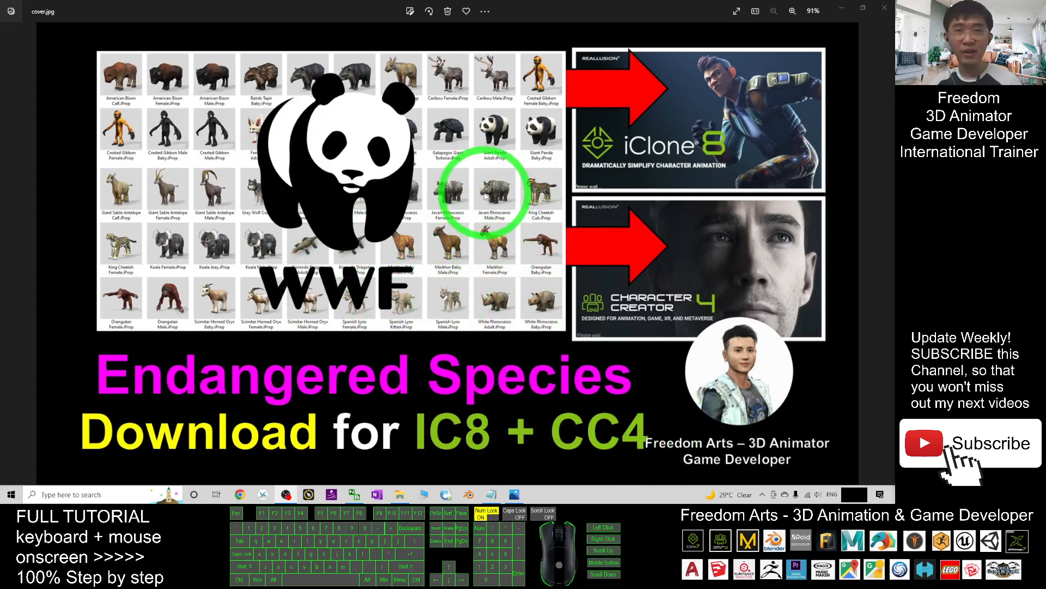
mouse_move(403, 163)
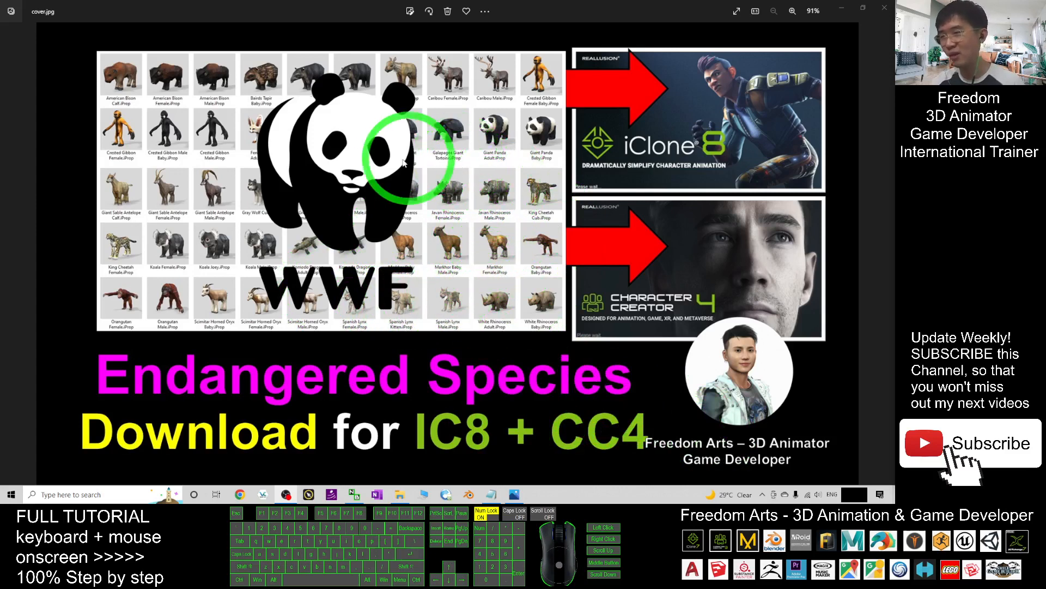
mouse_move(422, 185)
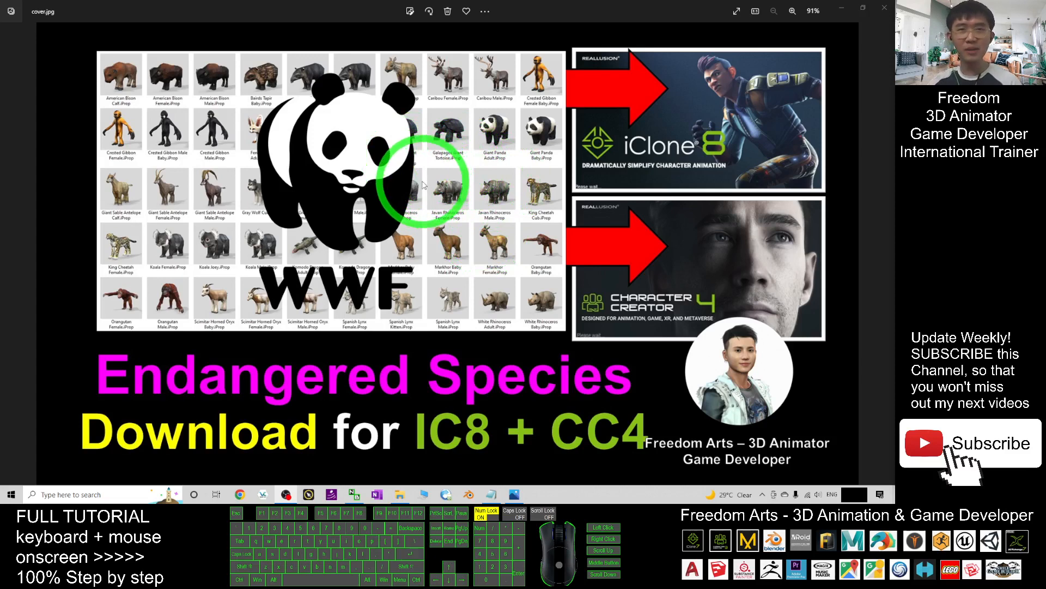
mouse_move(474, 293)
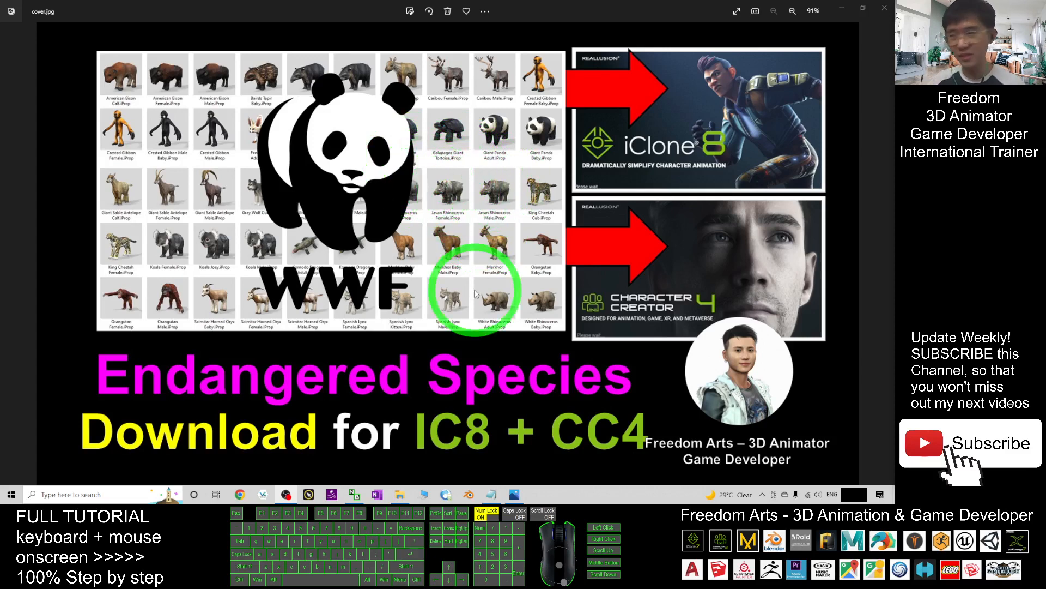
mouse_move(683, 465)
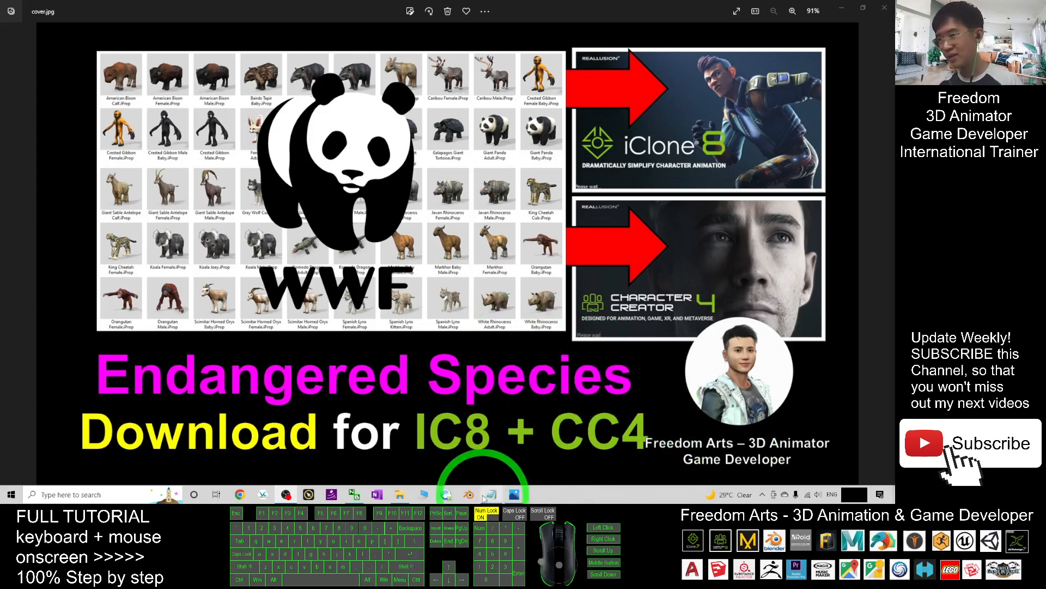
Show the Endangered Species Animals iProp folder, then switch to the iClone 8 window
click(488, 494)
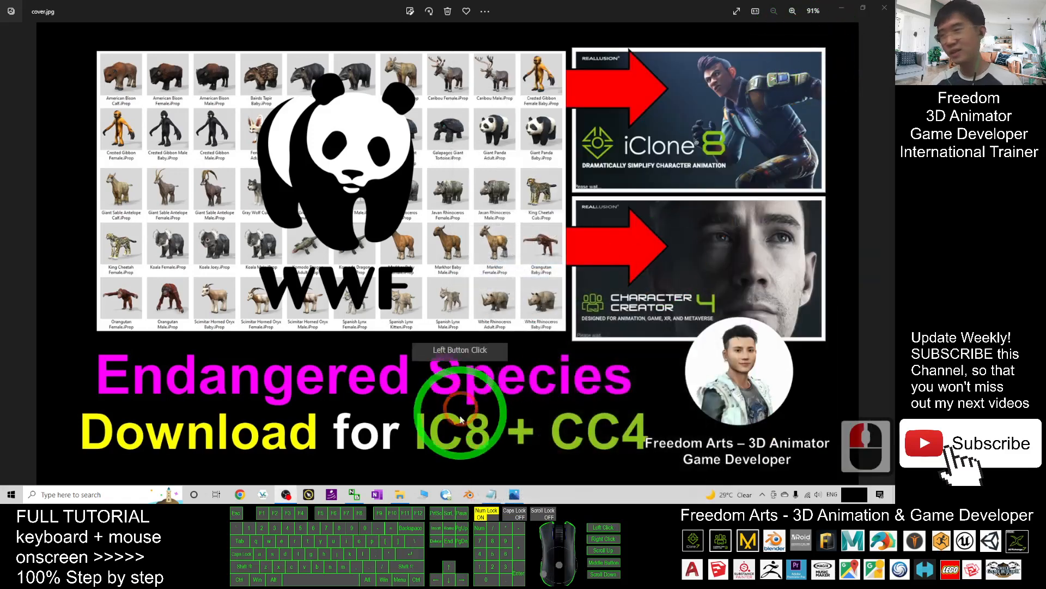
click(400, 495)
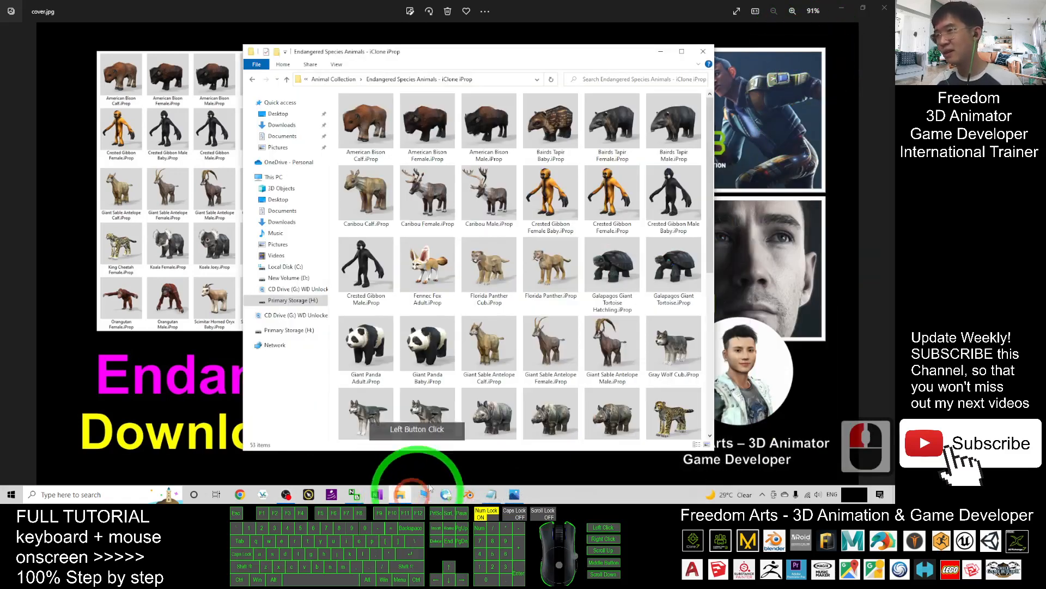
click(681, 51)
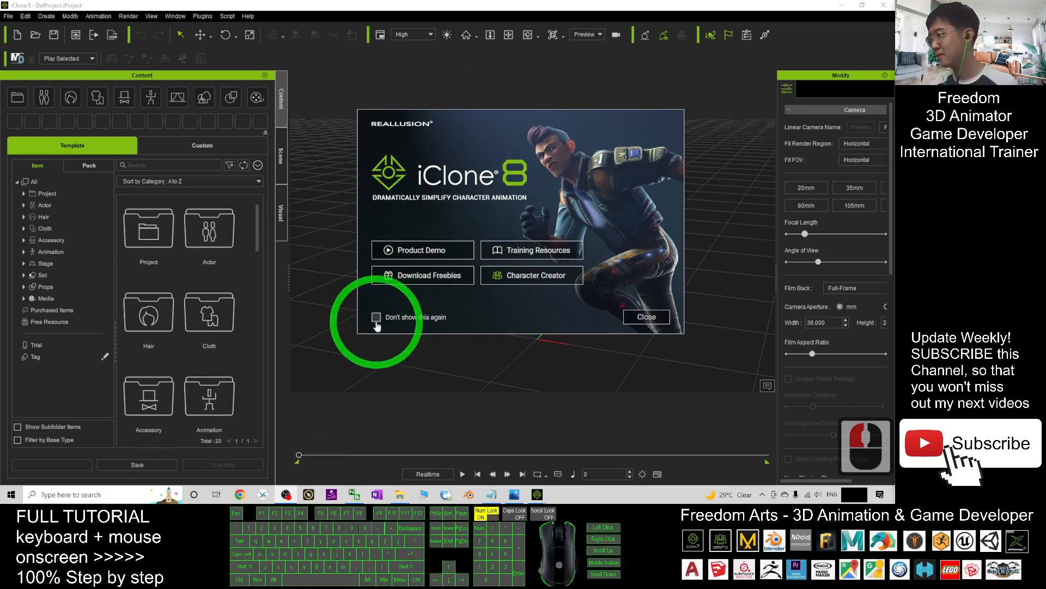
Dismiss the welcome screen and drop Fennec Fox Adult.iProp into the empty scene
click(644, 316)
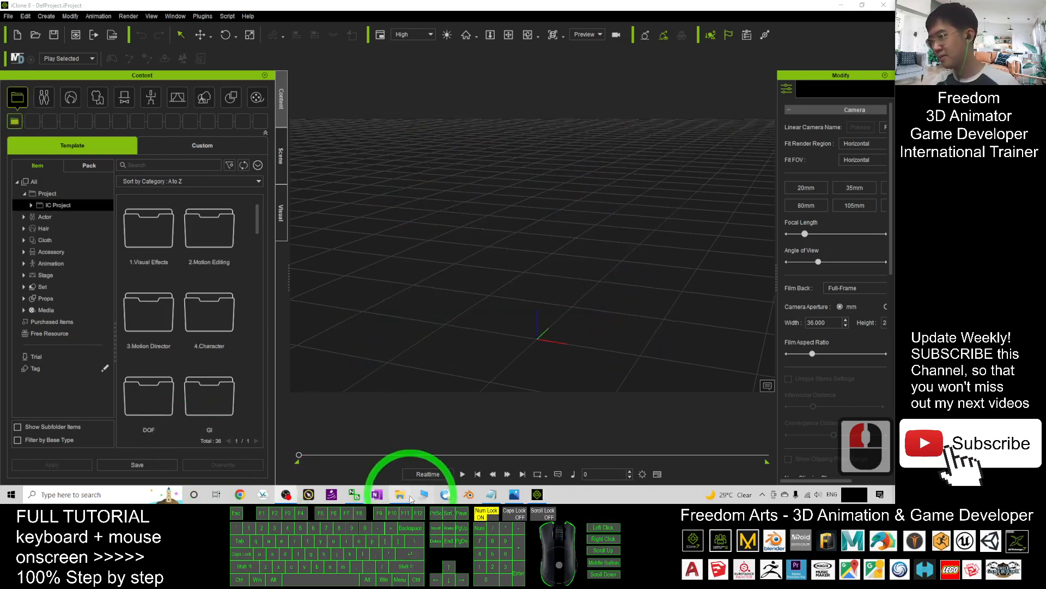
click(399, 493)
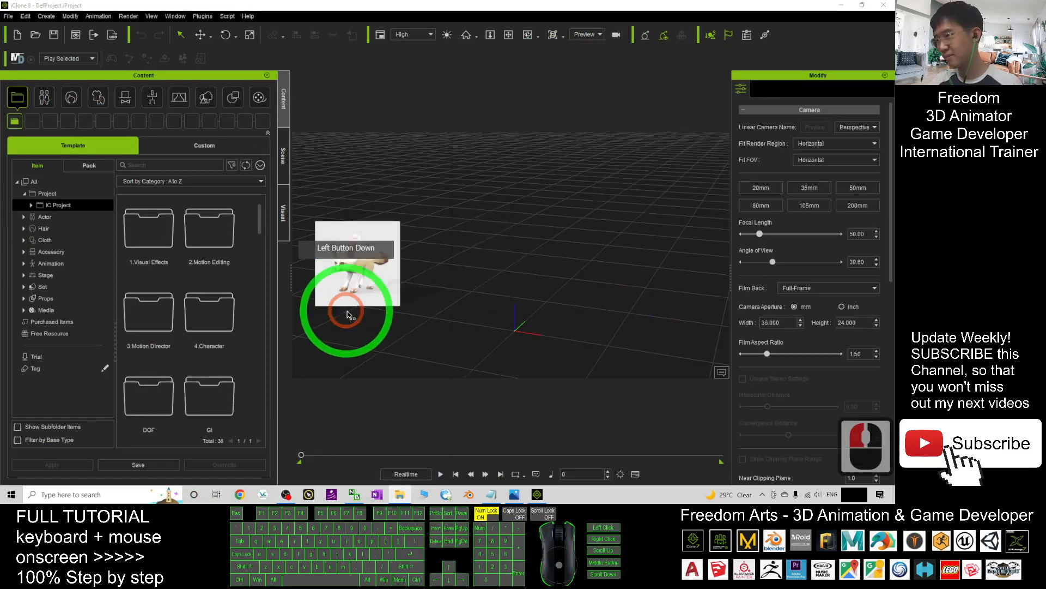
click(346, 314)
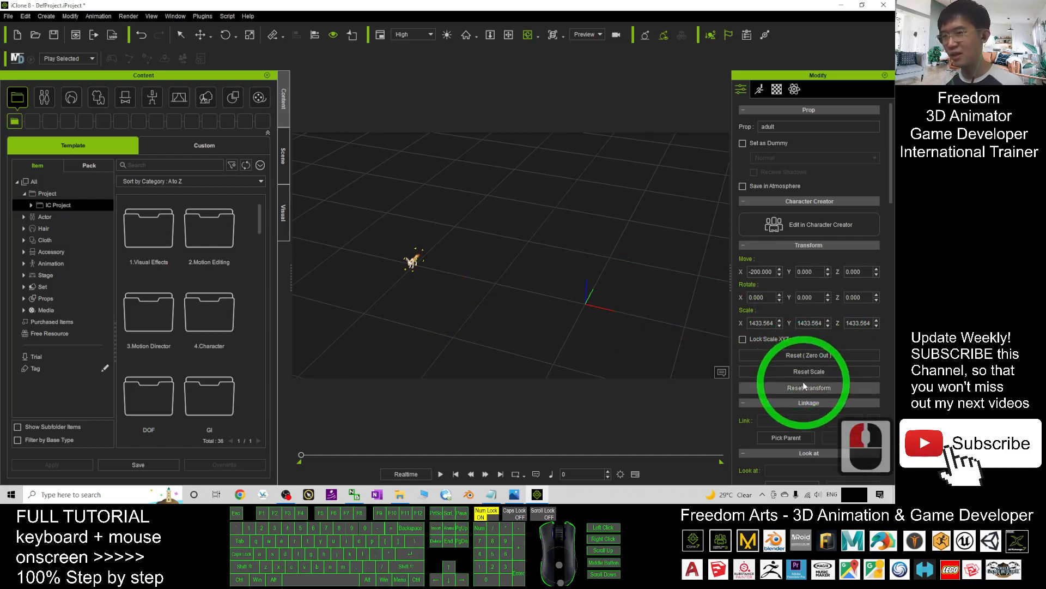
Reset the fennec fox's scale to 100 and bring the iProp folder back up
click(807, 371)
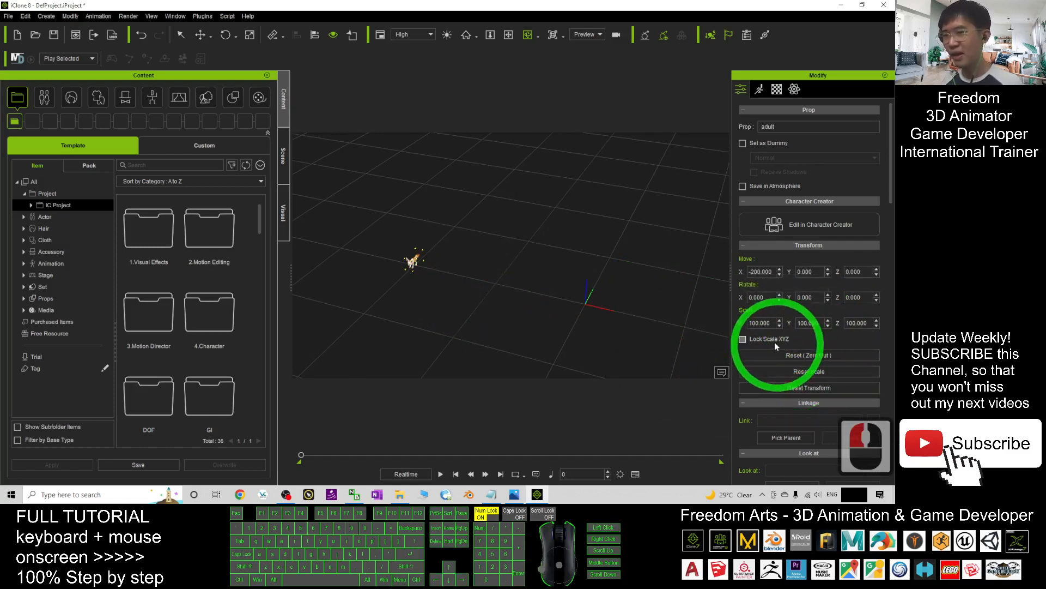
click(743, 340)
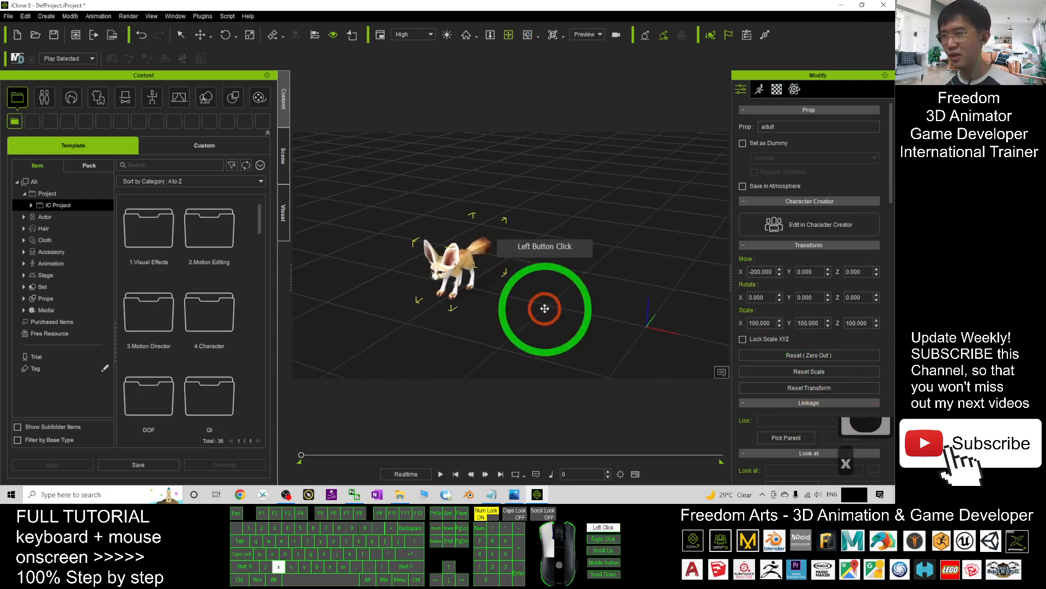
click(399, 494)
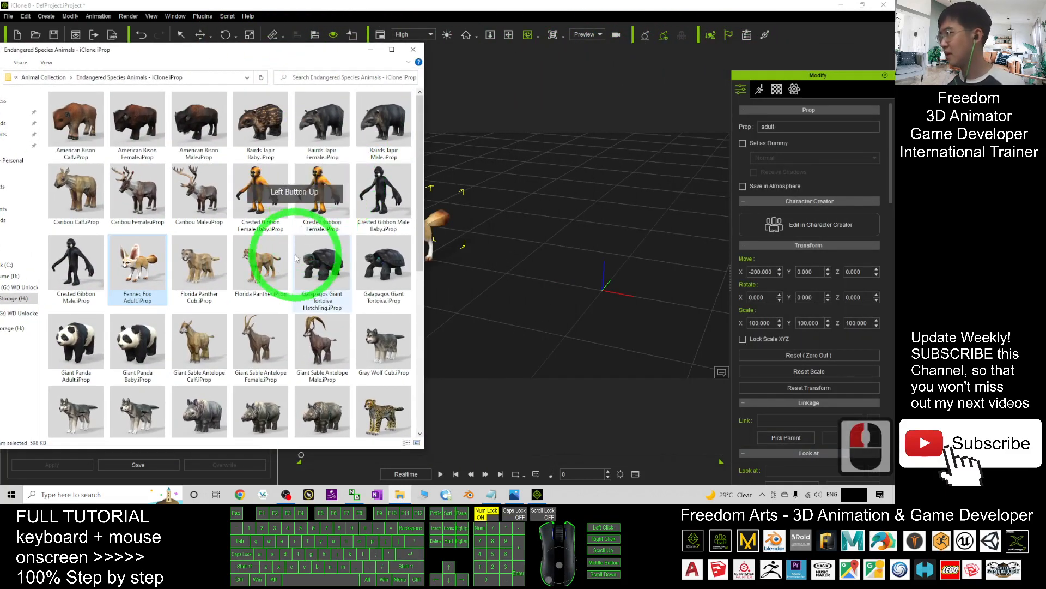
Add the caribou prop beside the fox, reset its scale to 100 and show its material settings
click(137, 186)
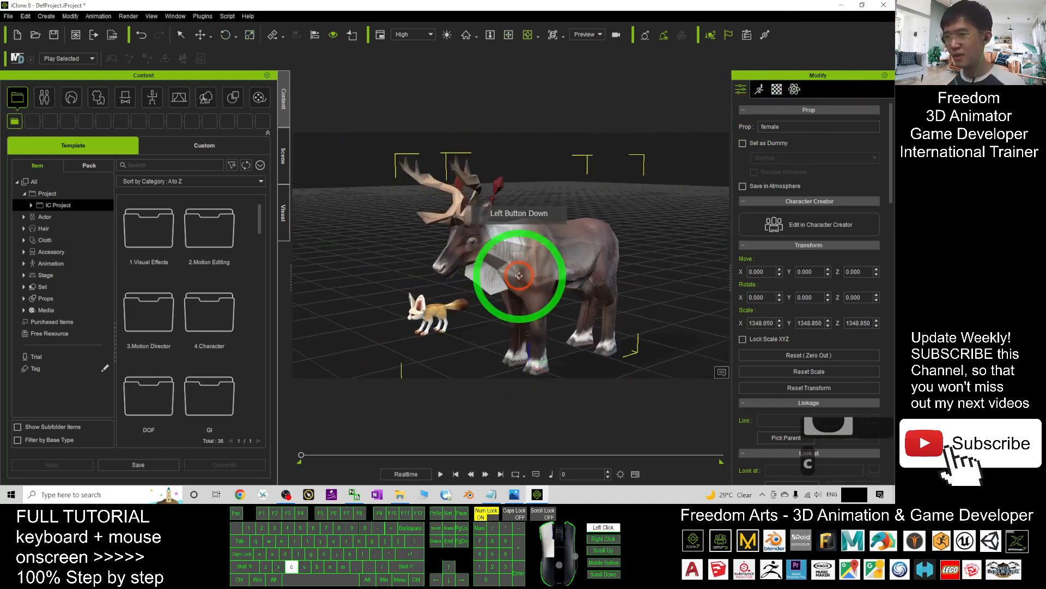
click(807, 388)
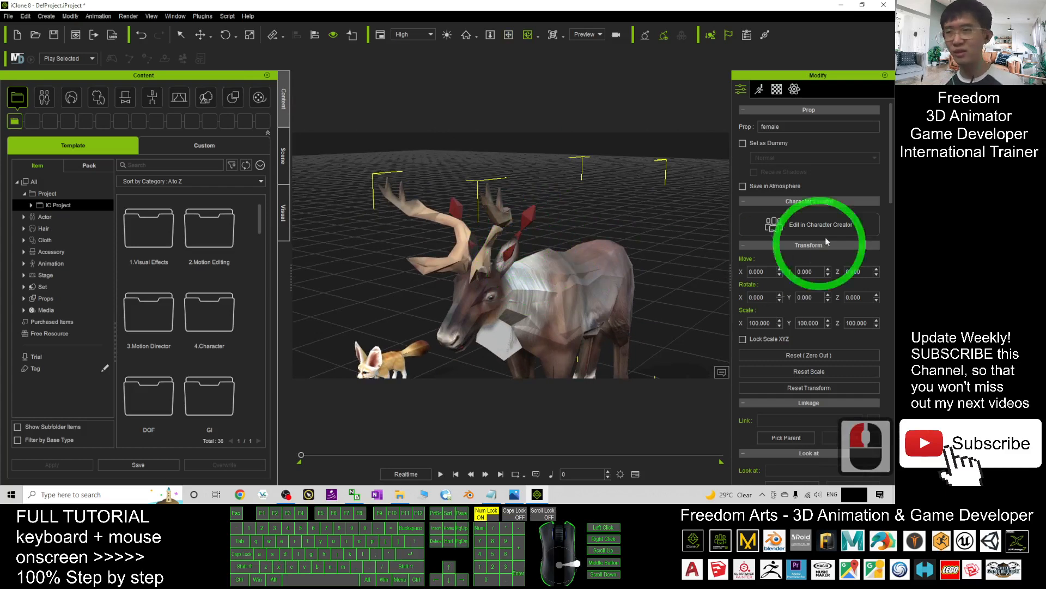
click(777, 88)
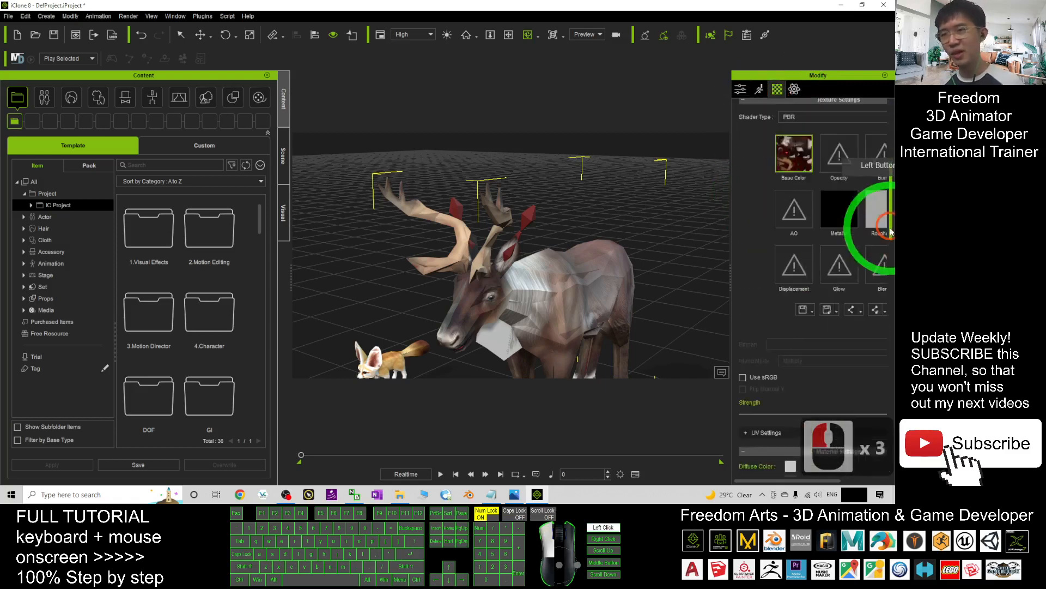
Drag the caribou material's Opacity down to zero to hide that part
scroll(down, 3)
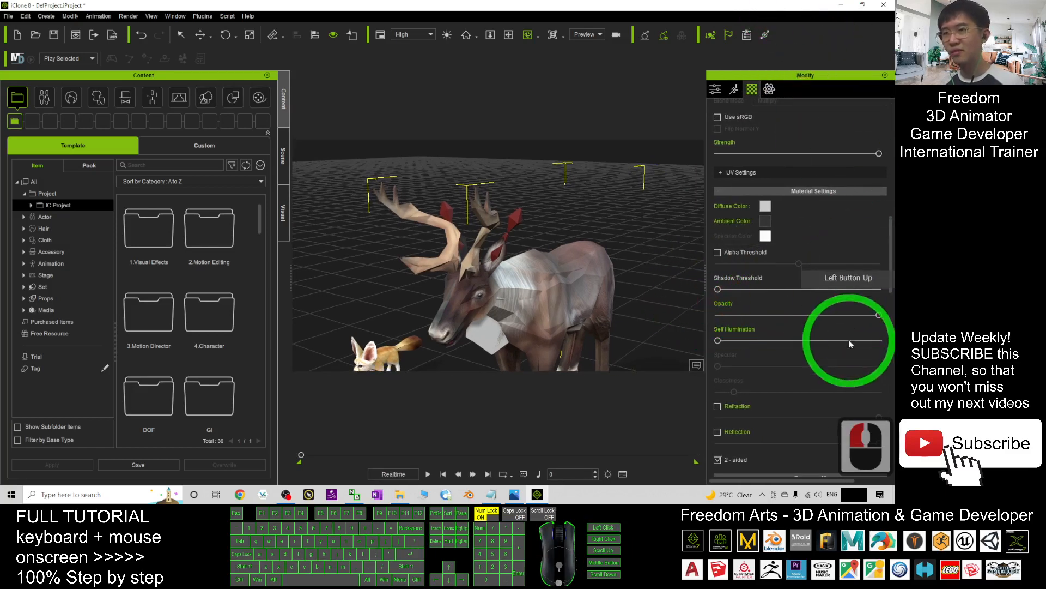
click(653, 302)
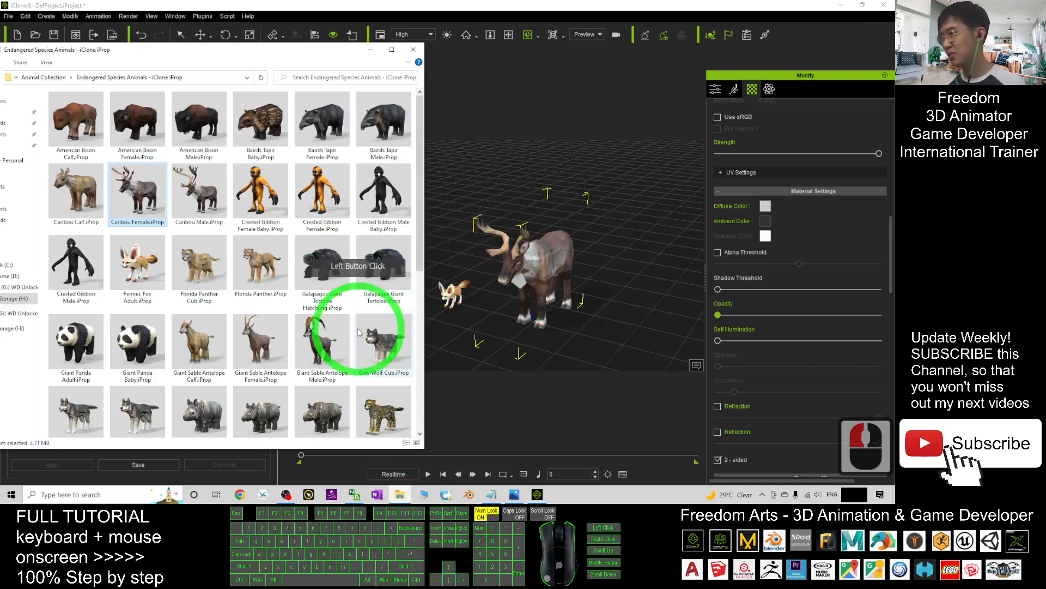
Scroll through the whole iProp collection, then bring iClone 8 back to the front
scroll(down, 3)
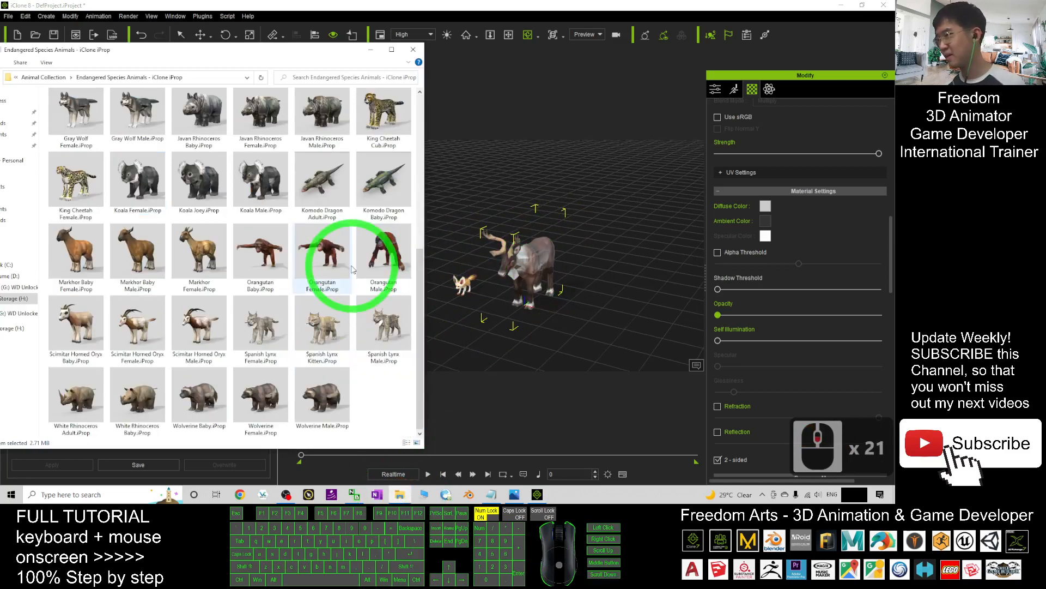
scroll(up, 3)
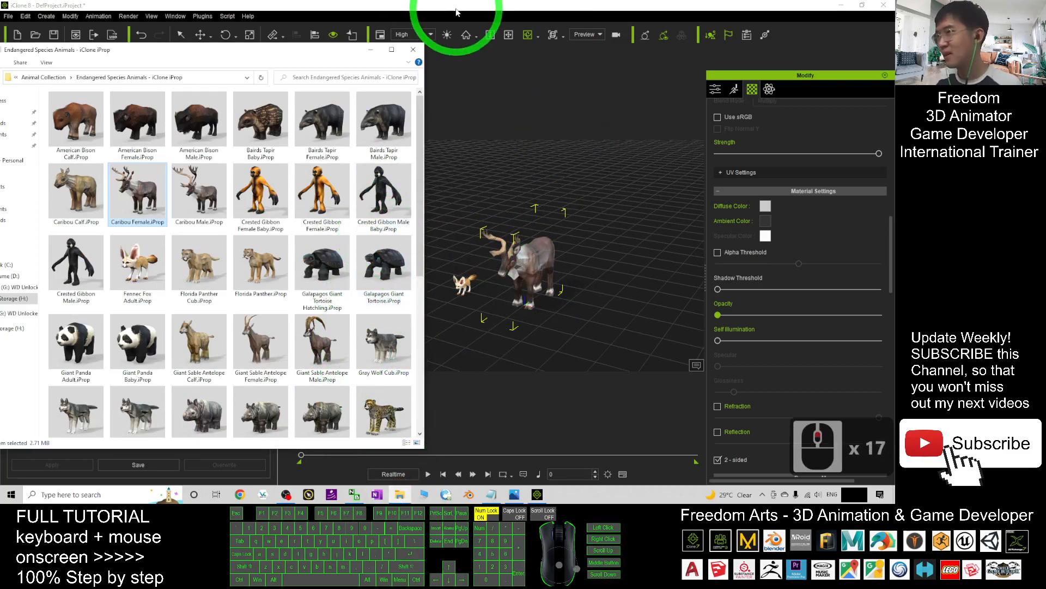
click(8, 15)
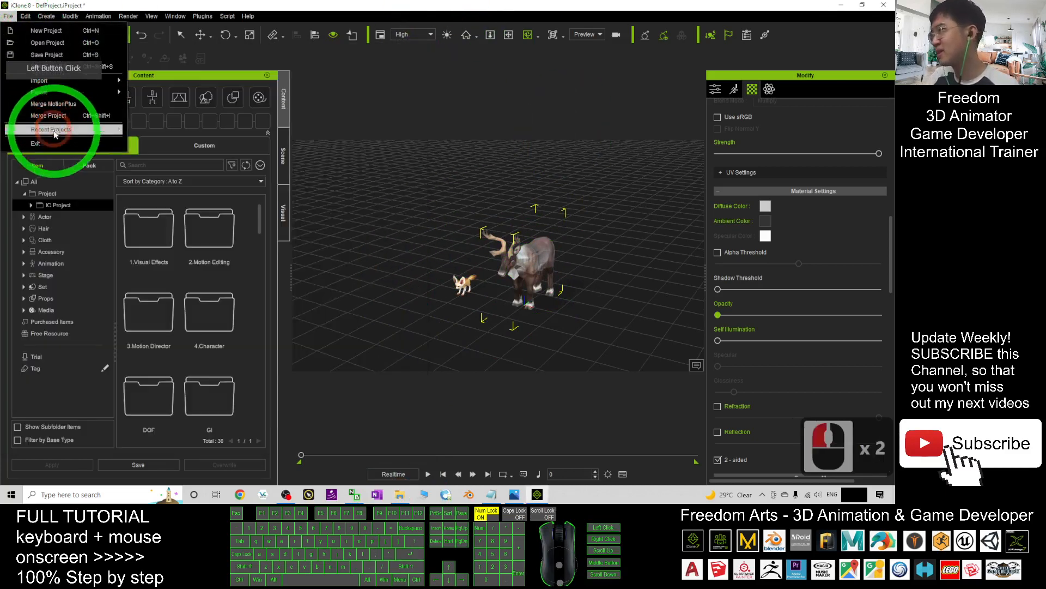
Bring up Export FBX from the File menu and expand the Target Tool Preset list
click(38, 92)
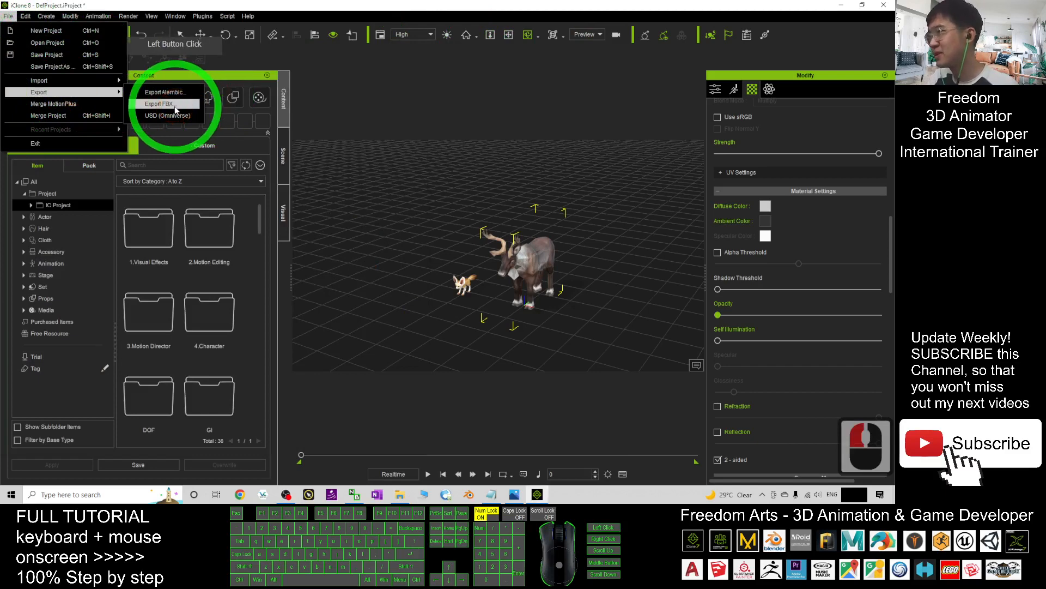
click(175, 103)
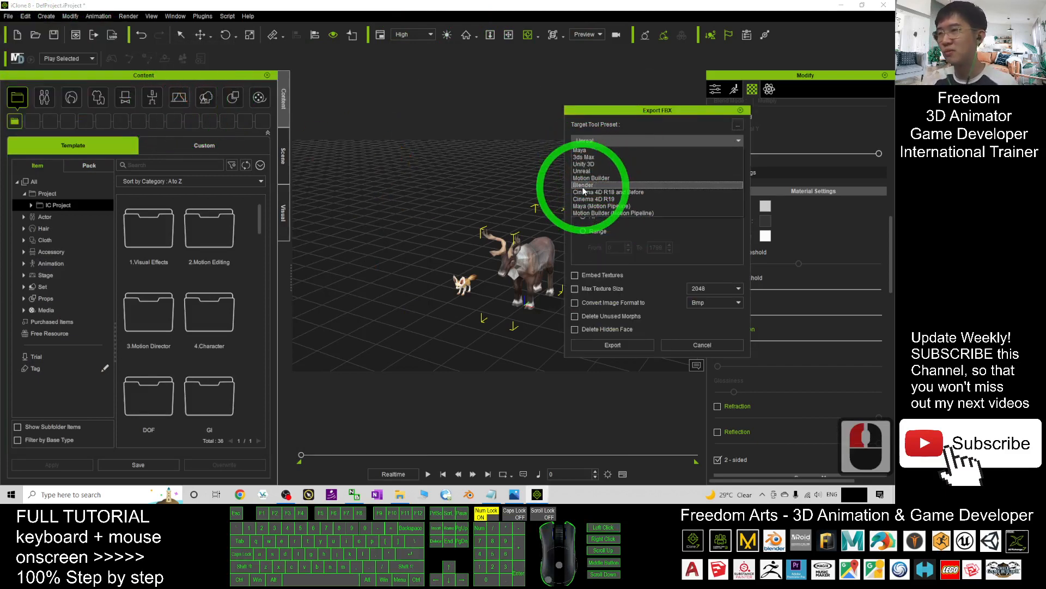
mouse_move(597, 213)
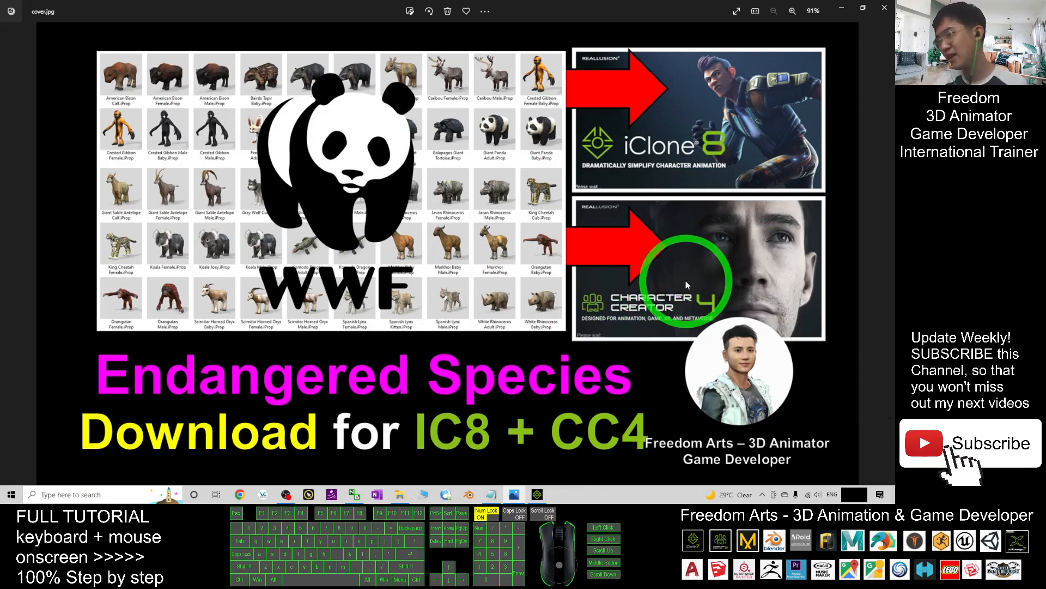
mouse_move(676, 380)
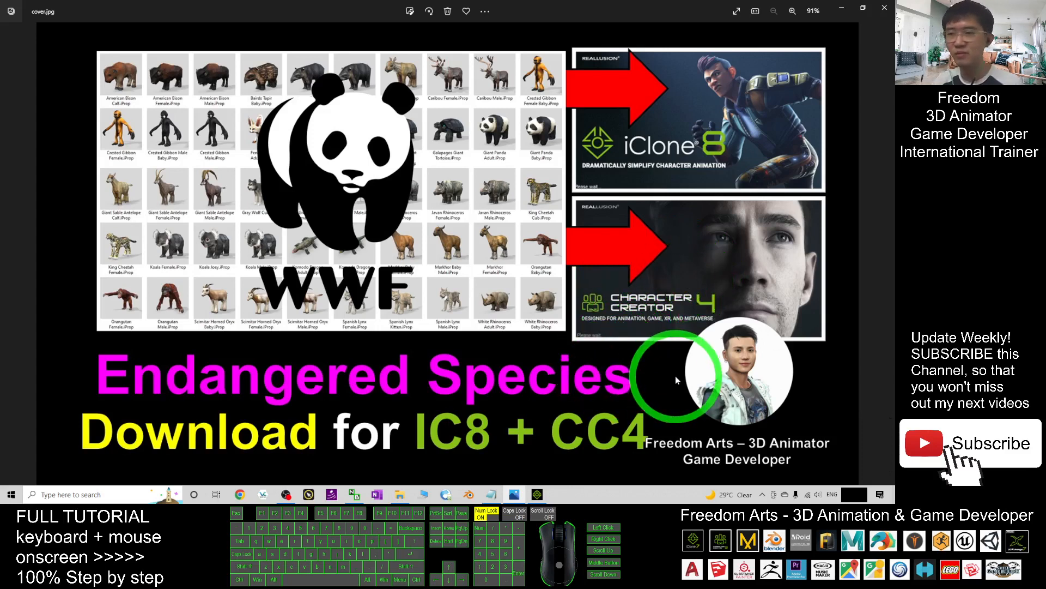
mouse_move(667, 371)
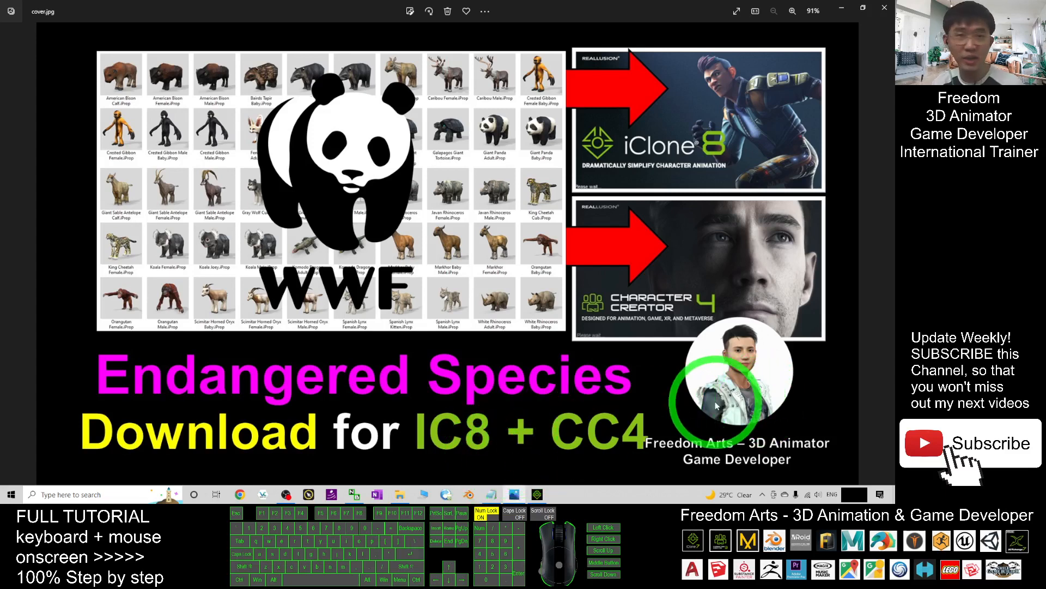
mouse_move(651, 397)
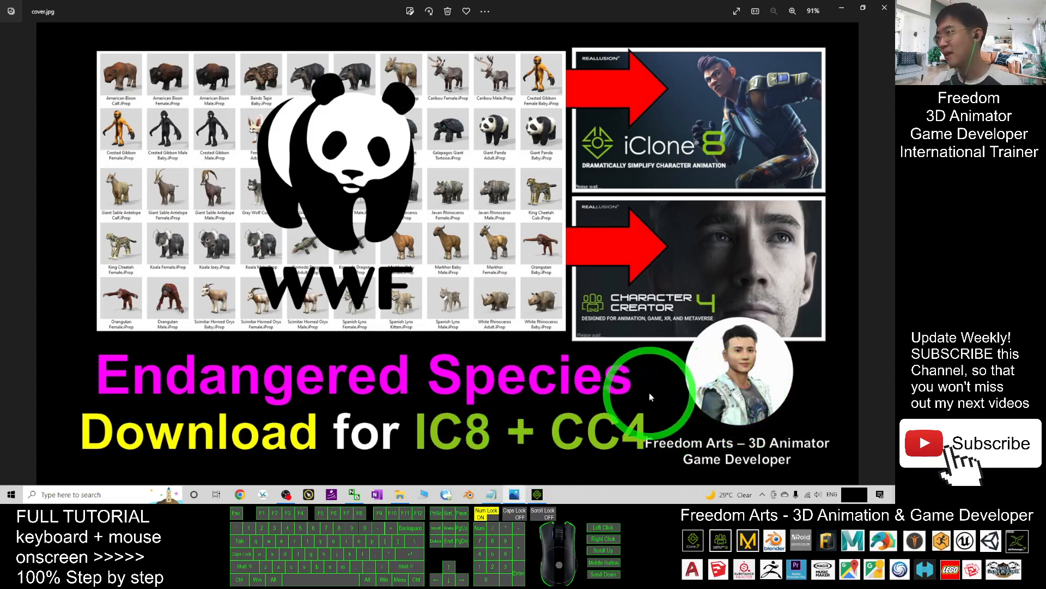
mouse_move(703, 340)
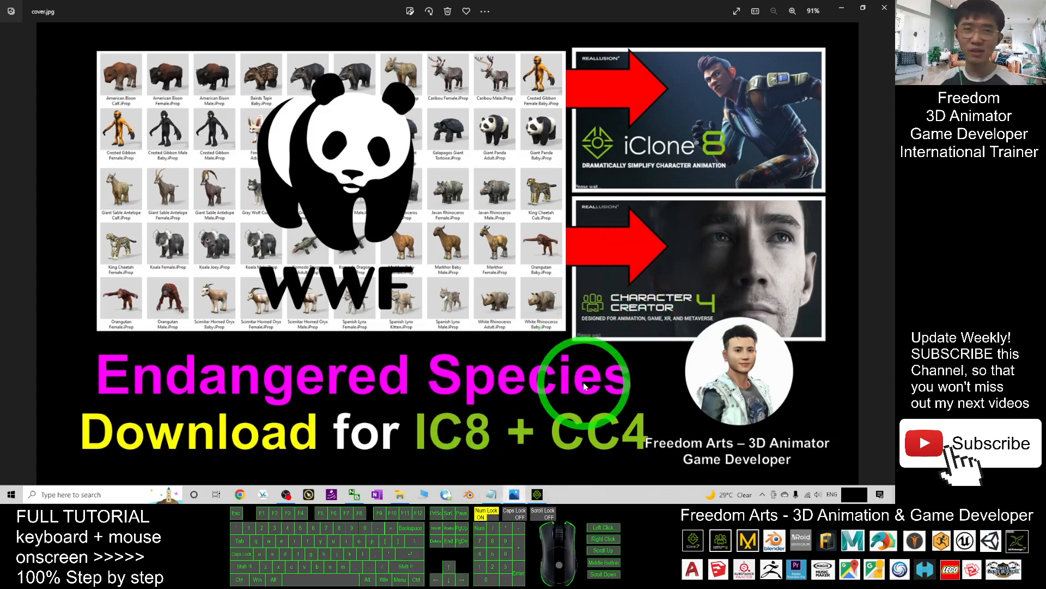
mouse_move(563, 407)
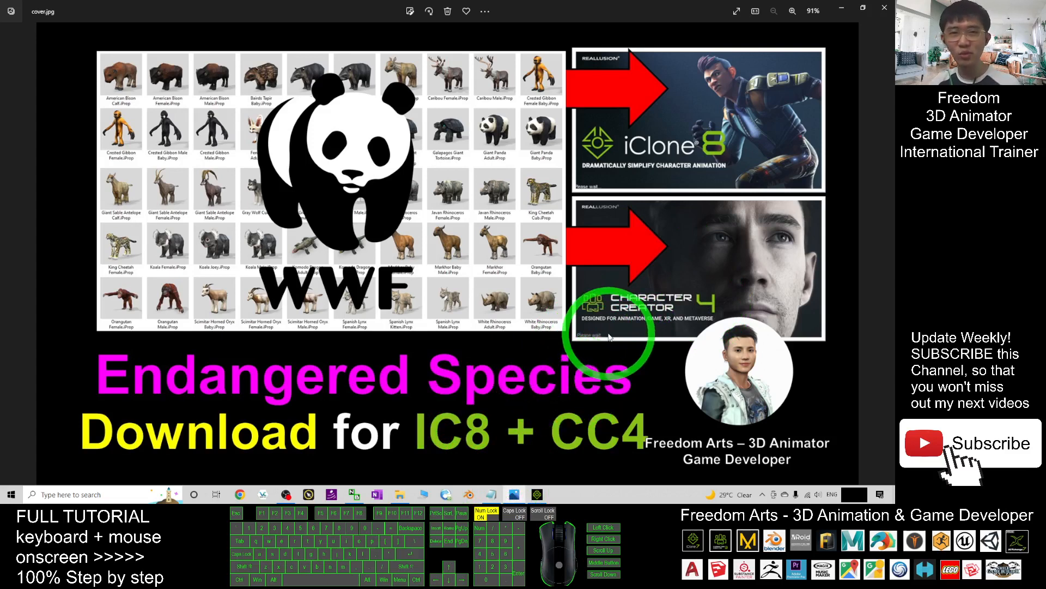
mouse_move(674, 325)
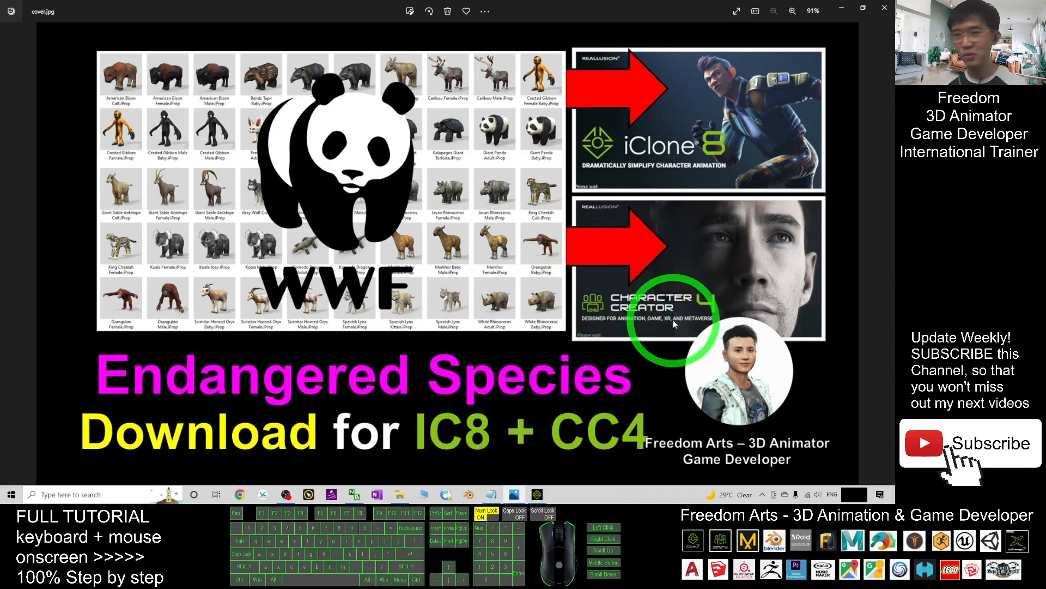